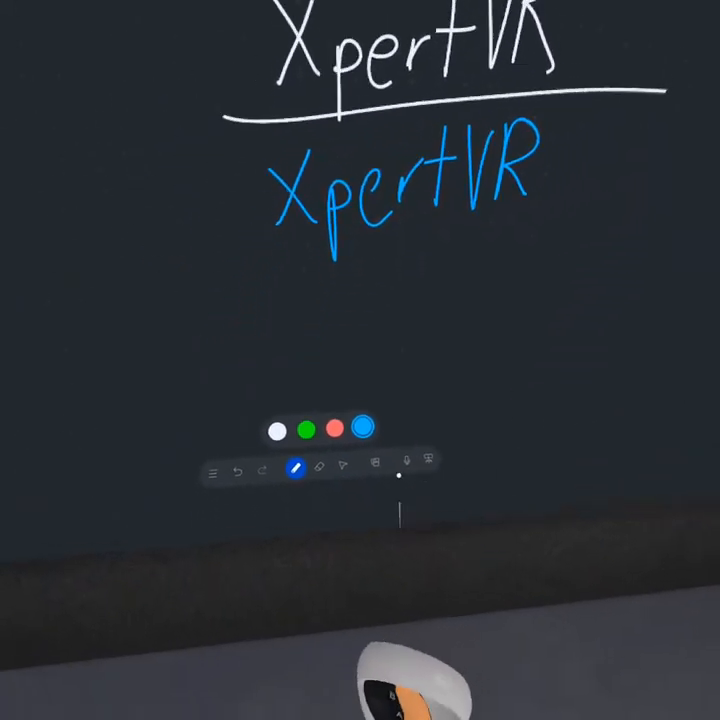
Step: Erase the XpertVR writing, then return to select mode and cancel the New Whiteboard prompt
click(337, 473)
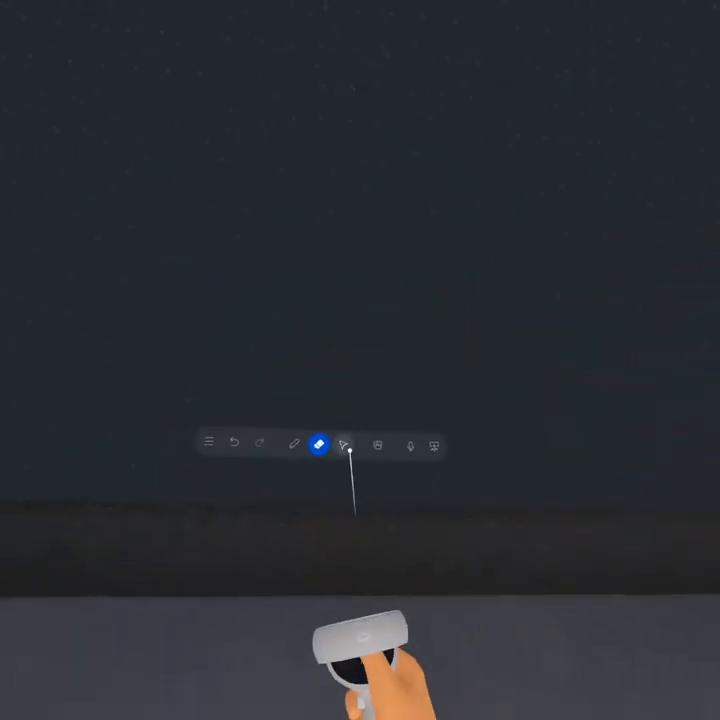
click(352, 446)
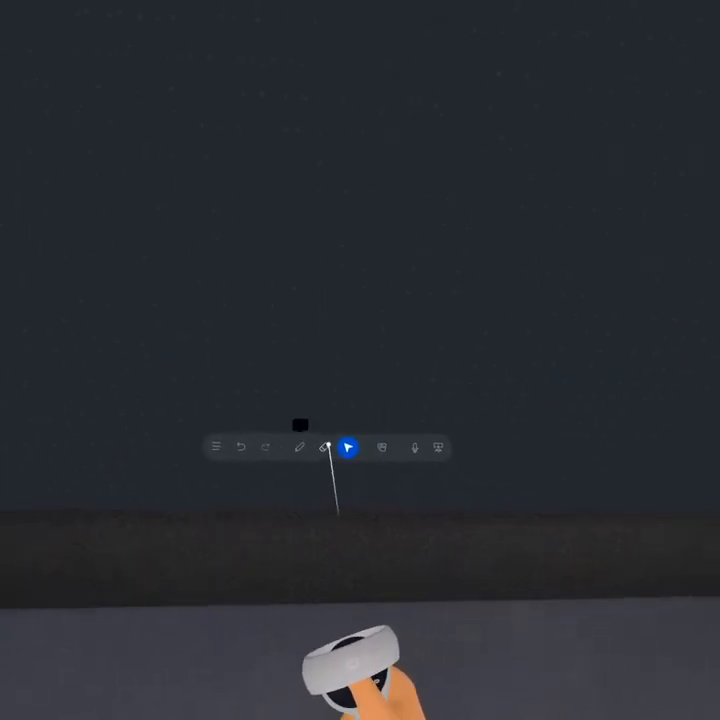
click(352, 451)
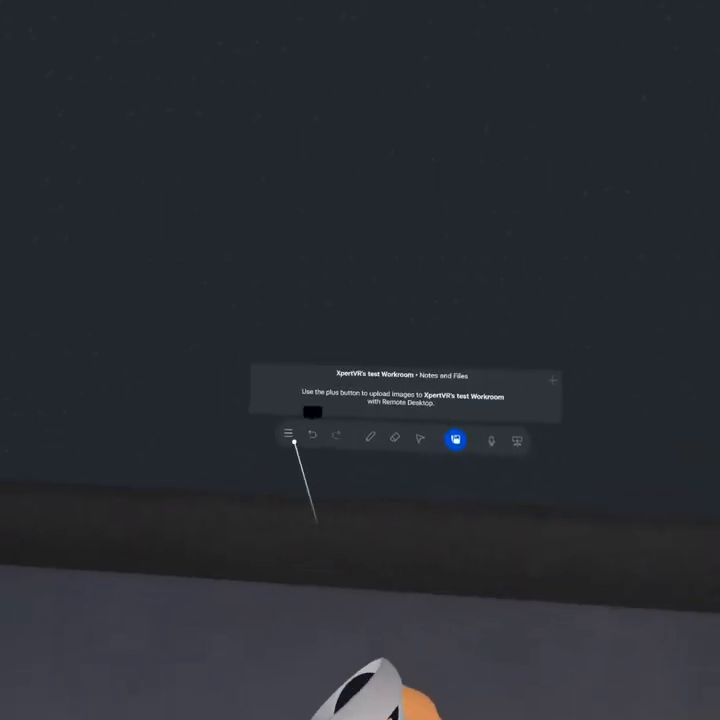
click(552, 380)
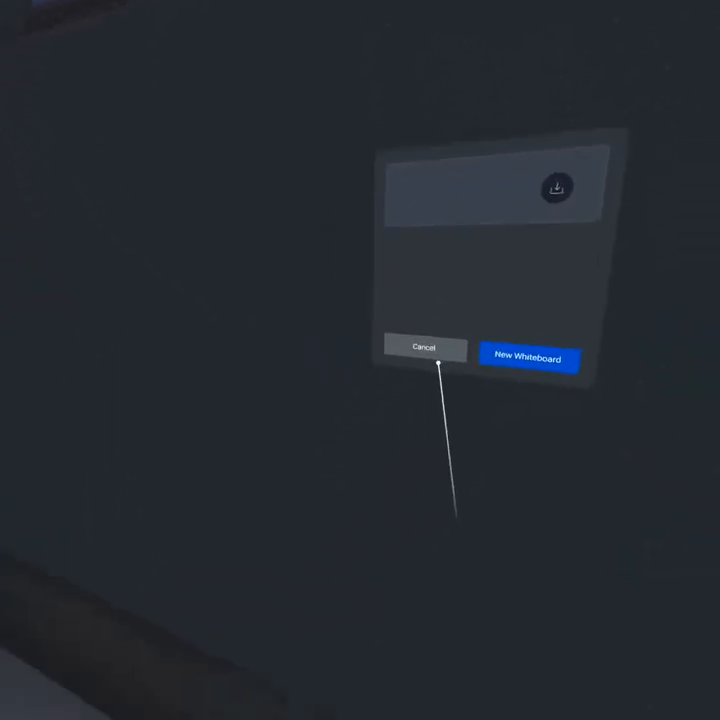
click(423, 347)
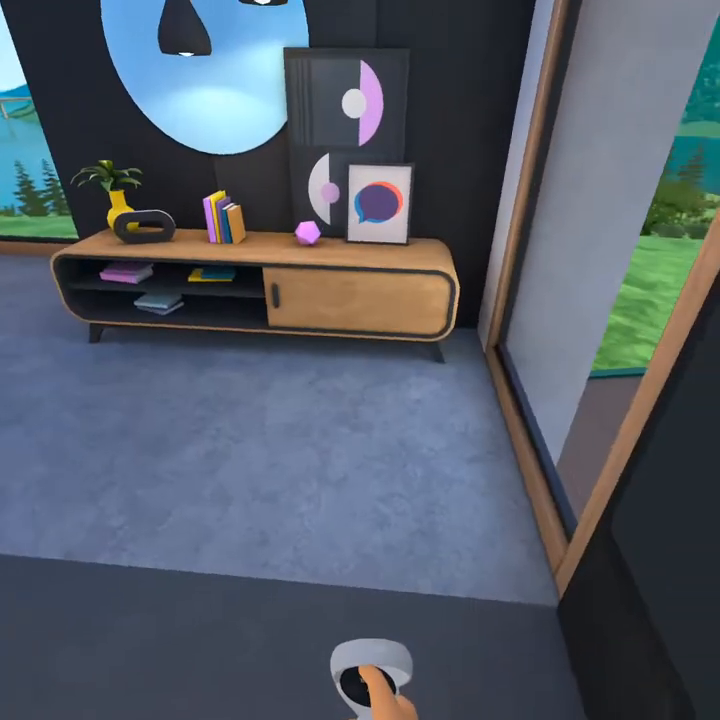
mouse_move(360, 360)
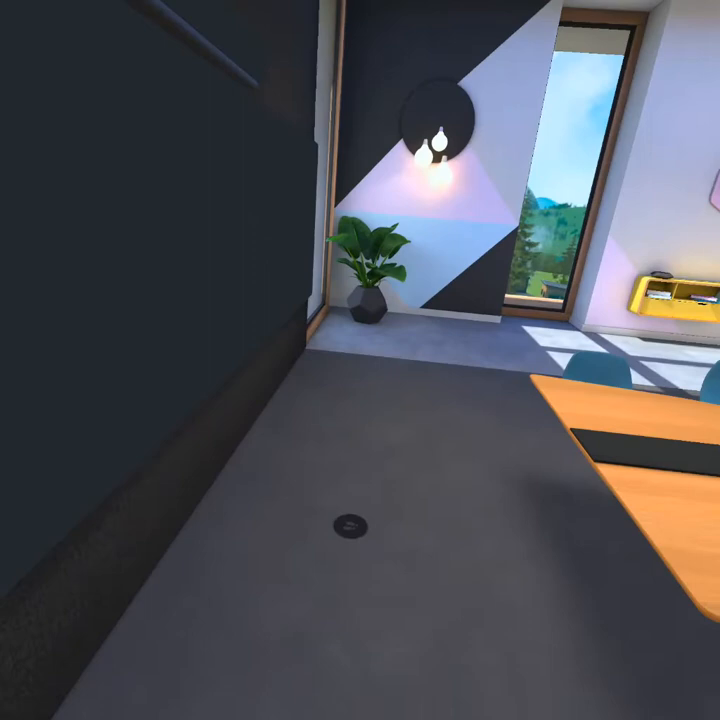
mouse_move(360, 360)
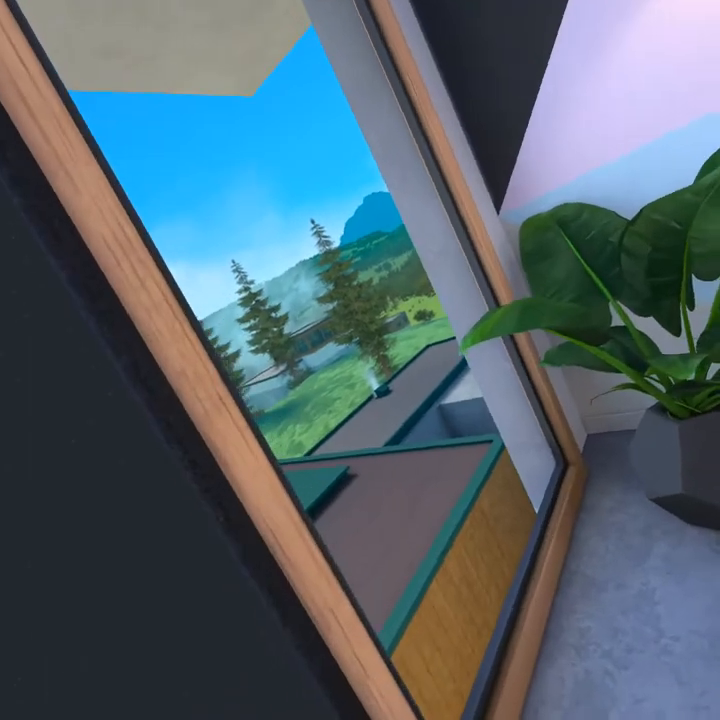
mouse_move(360, 360)
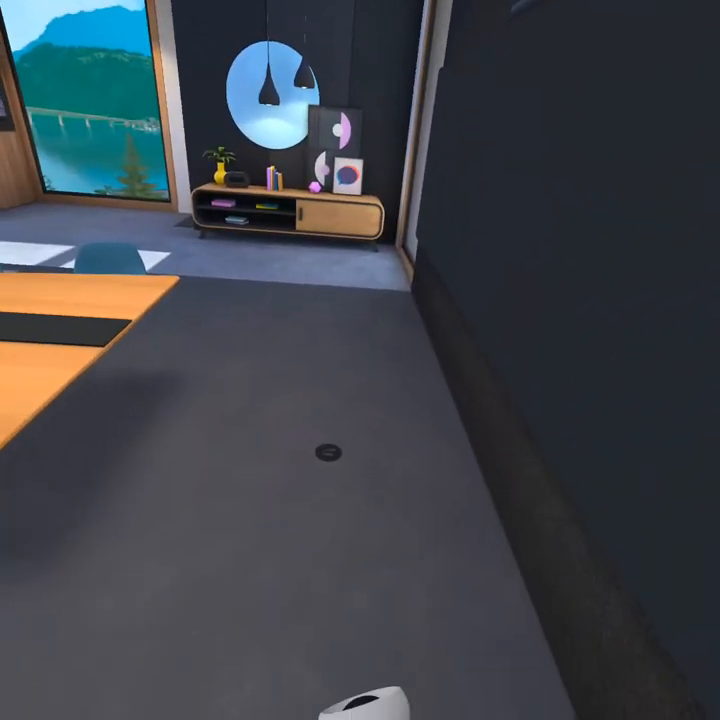
mouse_move(360, 360)
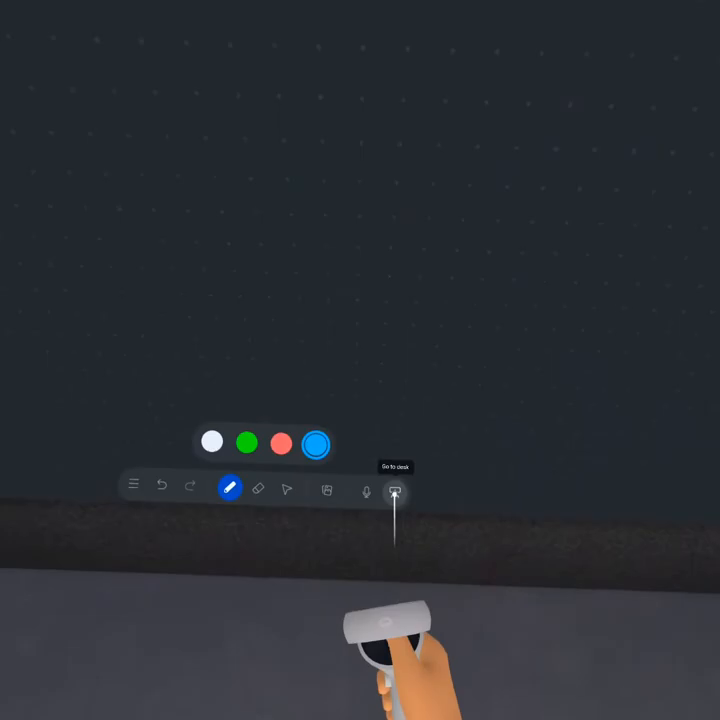
Step: Go to the desk from the whiteboard and keep the current desk outline
click(395, 488)
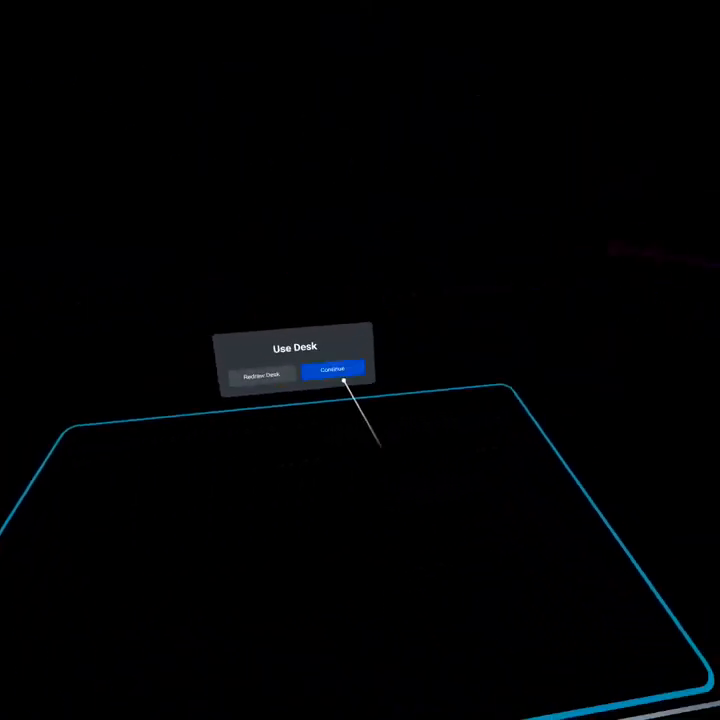
click(335, 370)
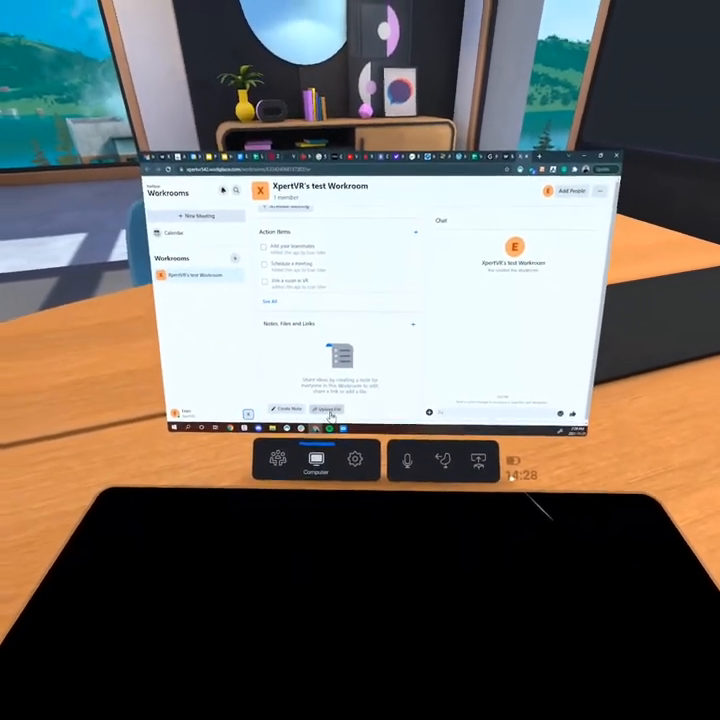
Step: Upload the avatar PNG from the computer to the workroom's files
click(327, 409)
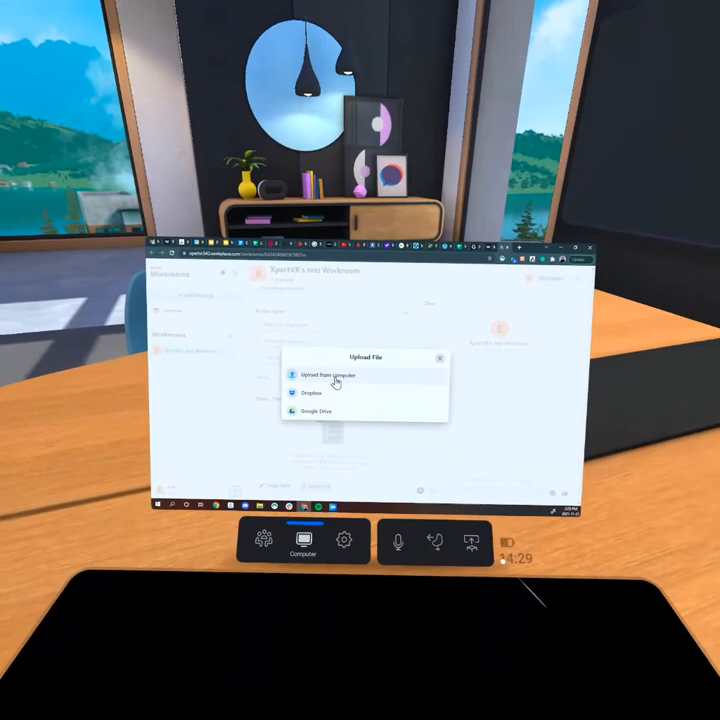
click(320, 377)
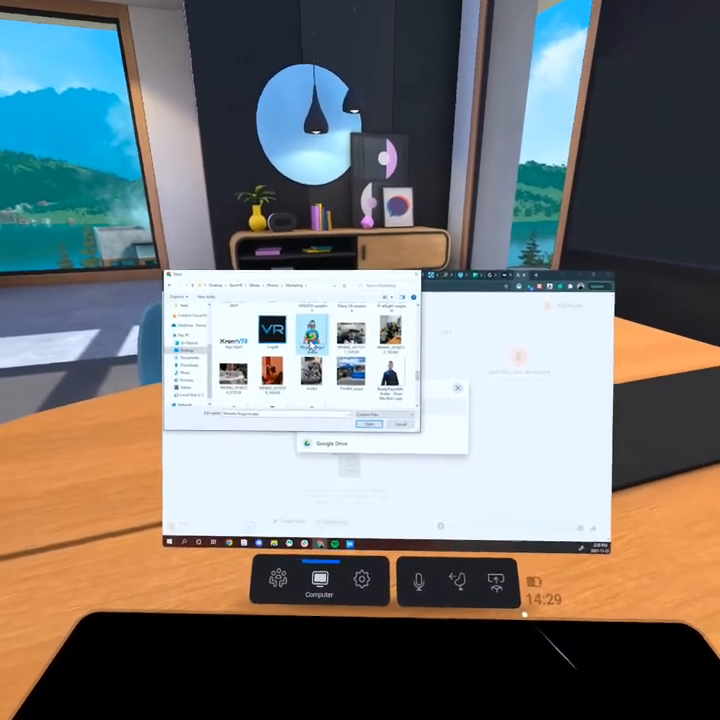
click(378, 424)
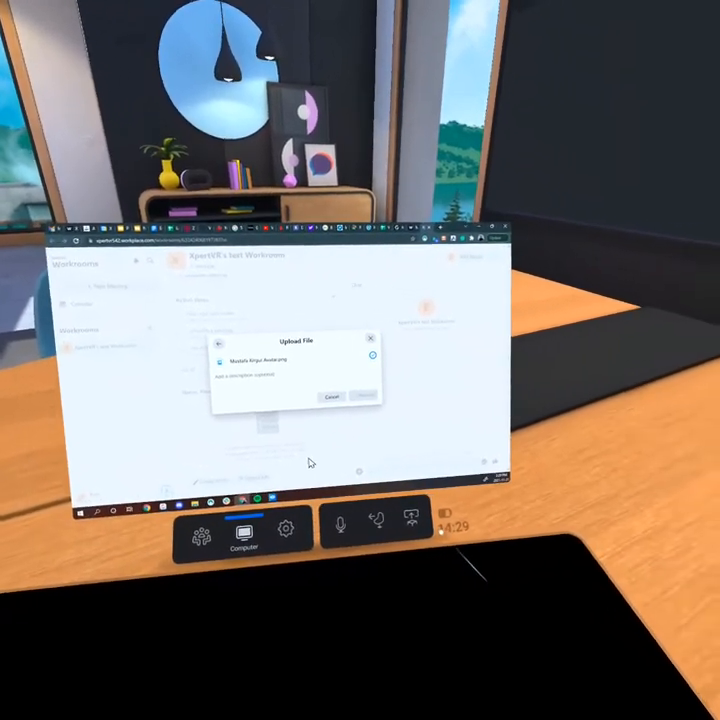
click(331, 396)
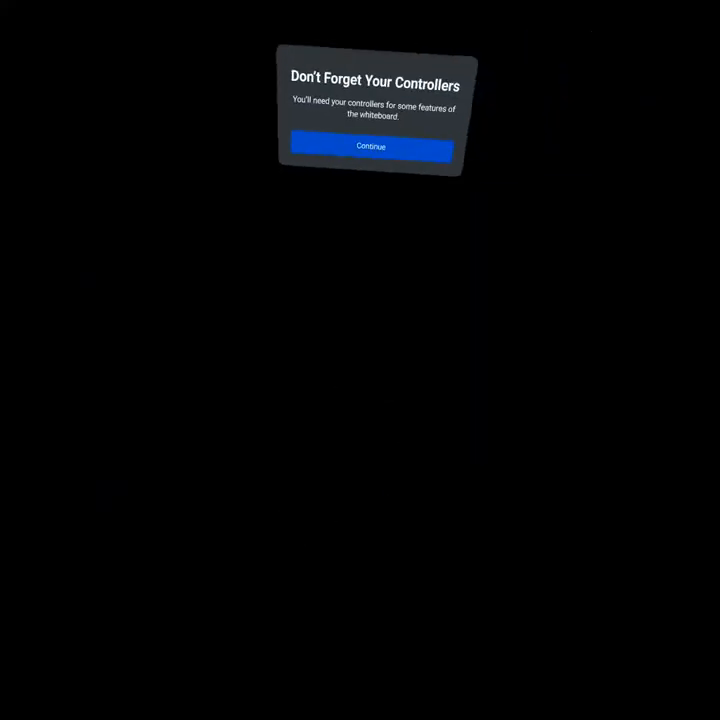
Step: Dismiss the controllers reminder, place the avatar image with blue 'Mu!' writing, and reselect the pen
click(370, 146)
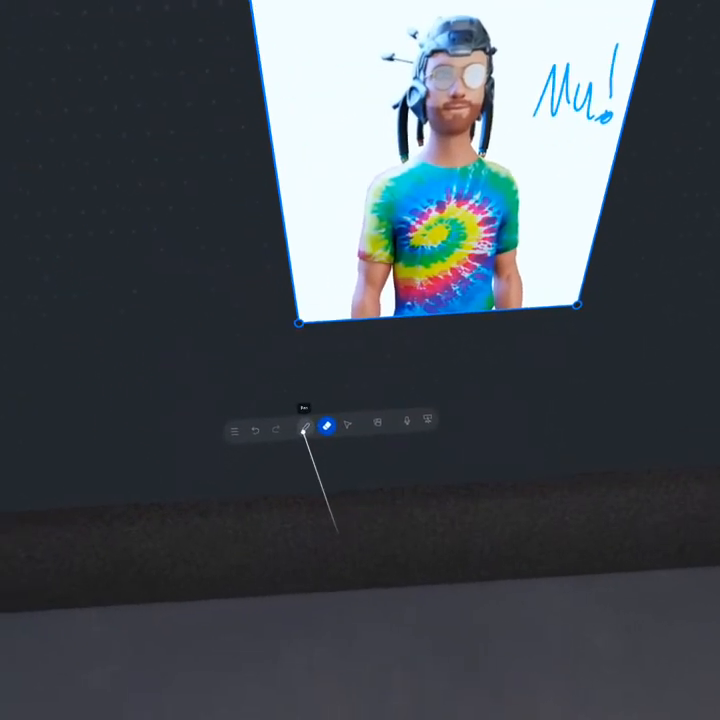
click(311, 429)
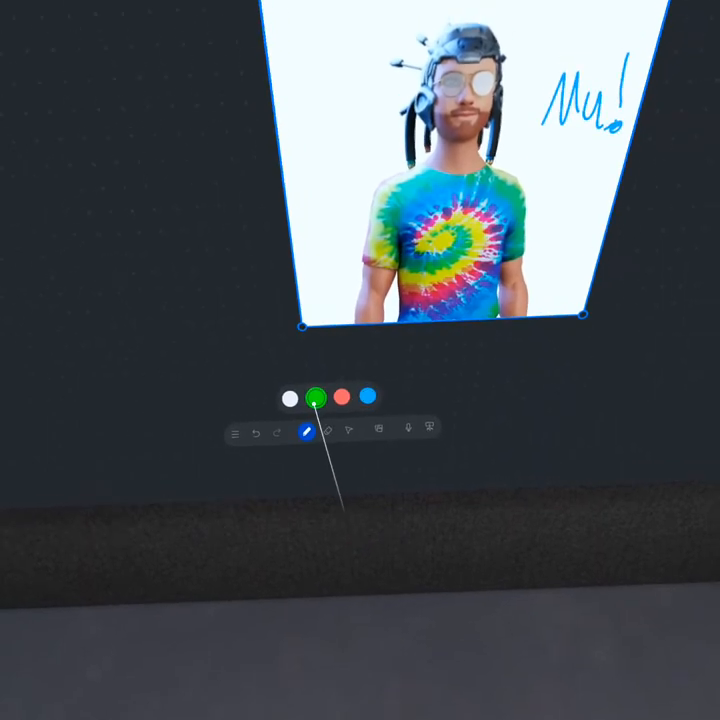